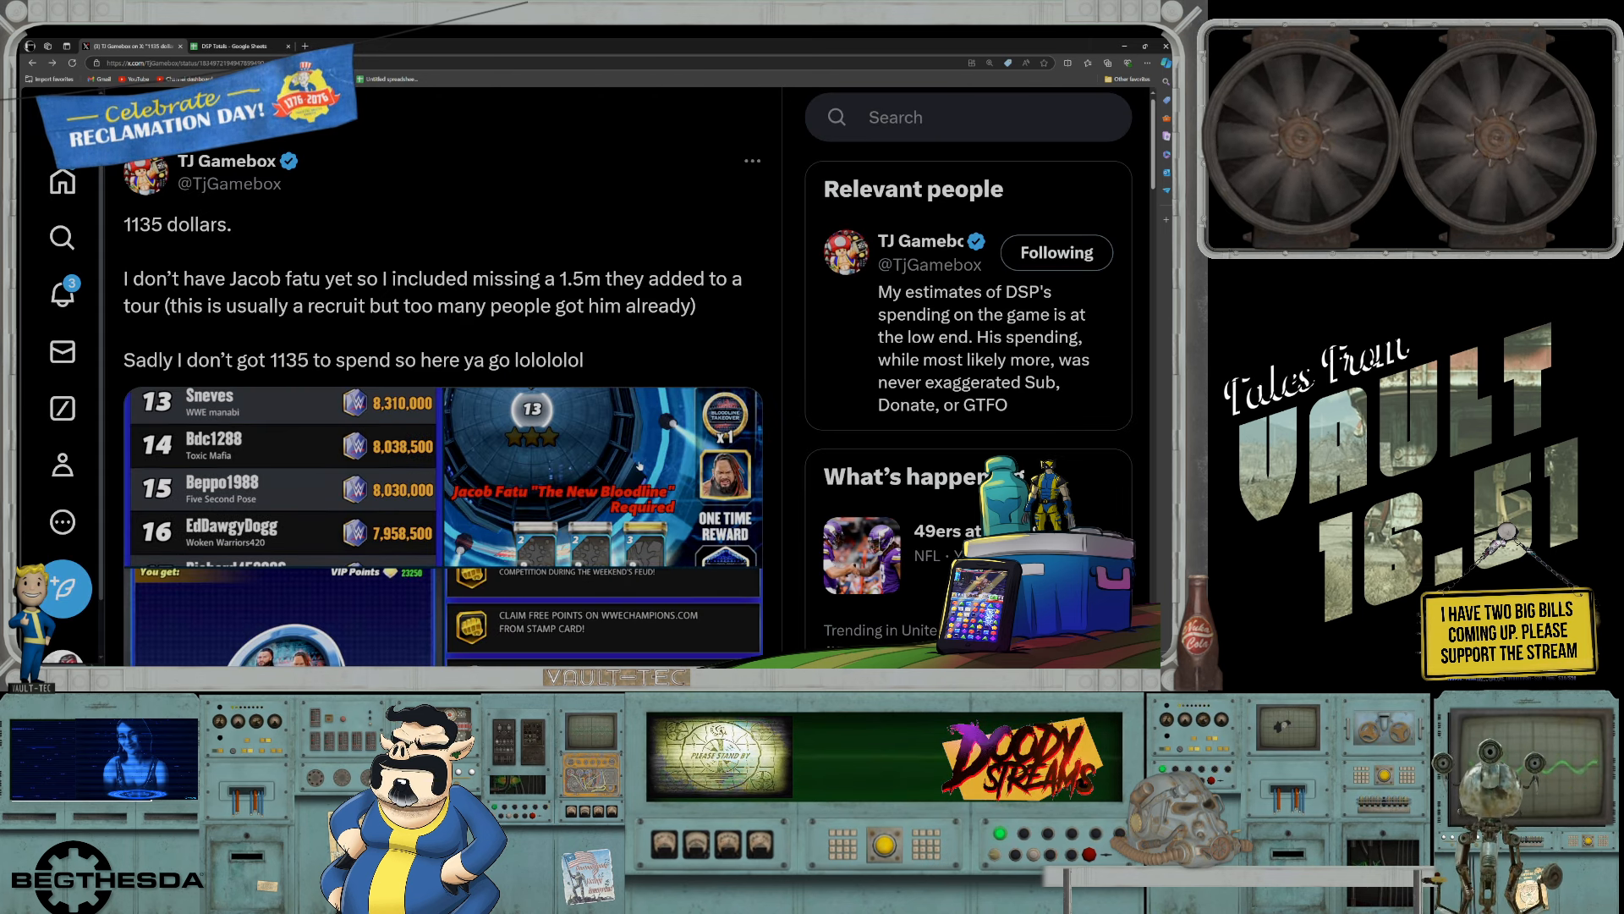
# Step: Switch to the spending spreadsheet and scroll down to the September entry and $28,852 grand total
pyautogui.click(601, 477)
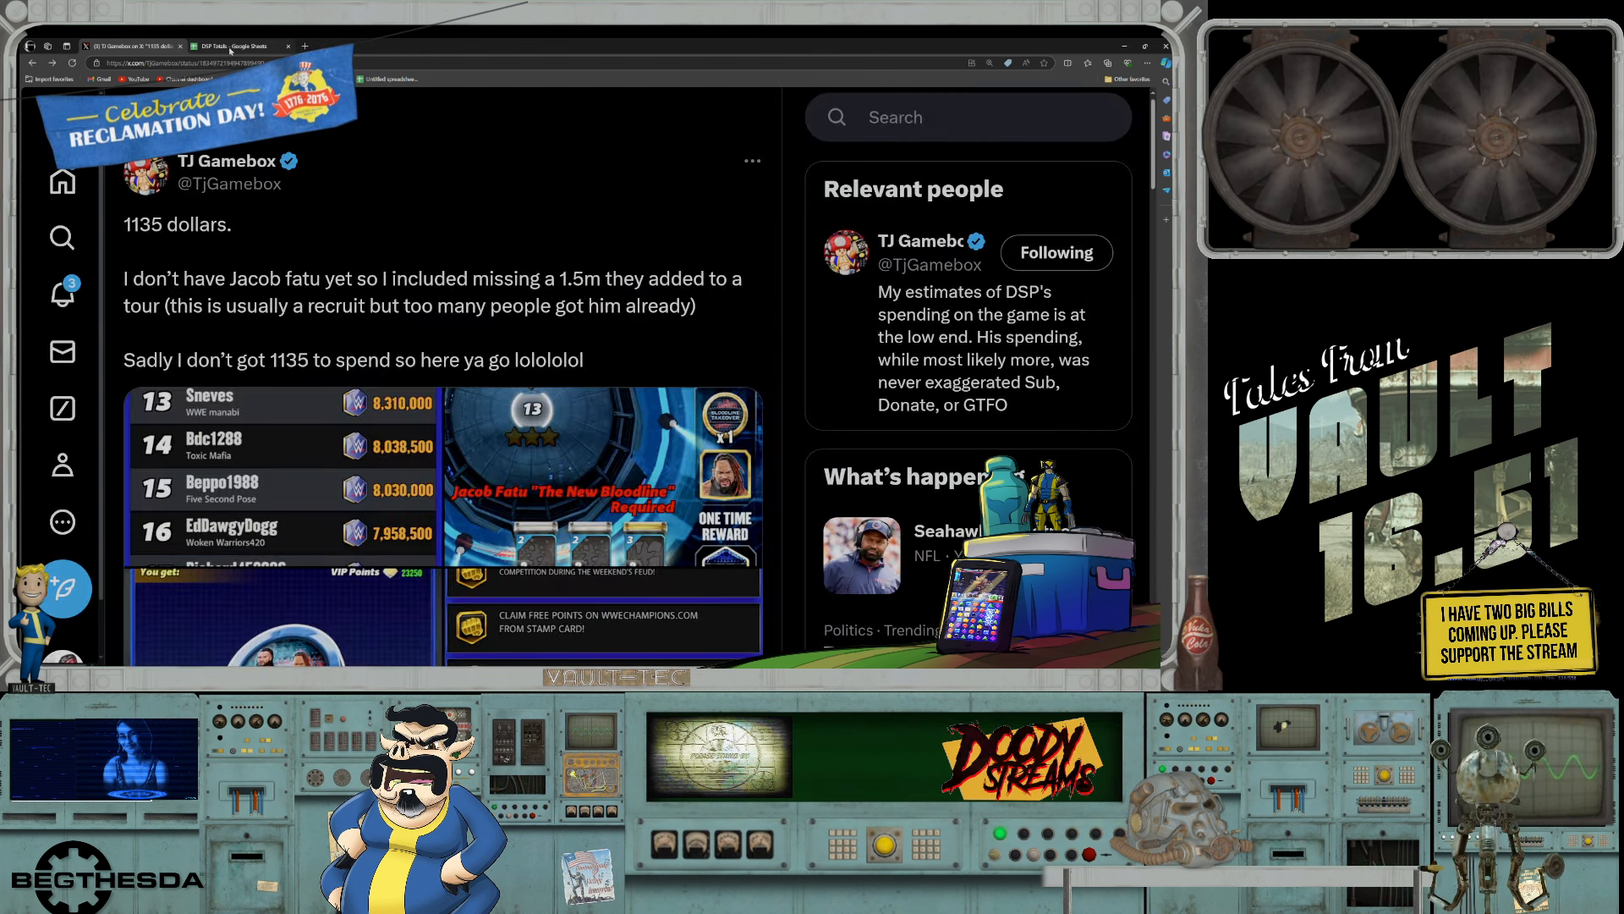
pyautogui.click(238, 46)
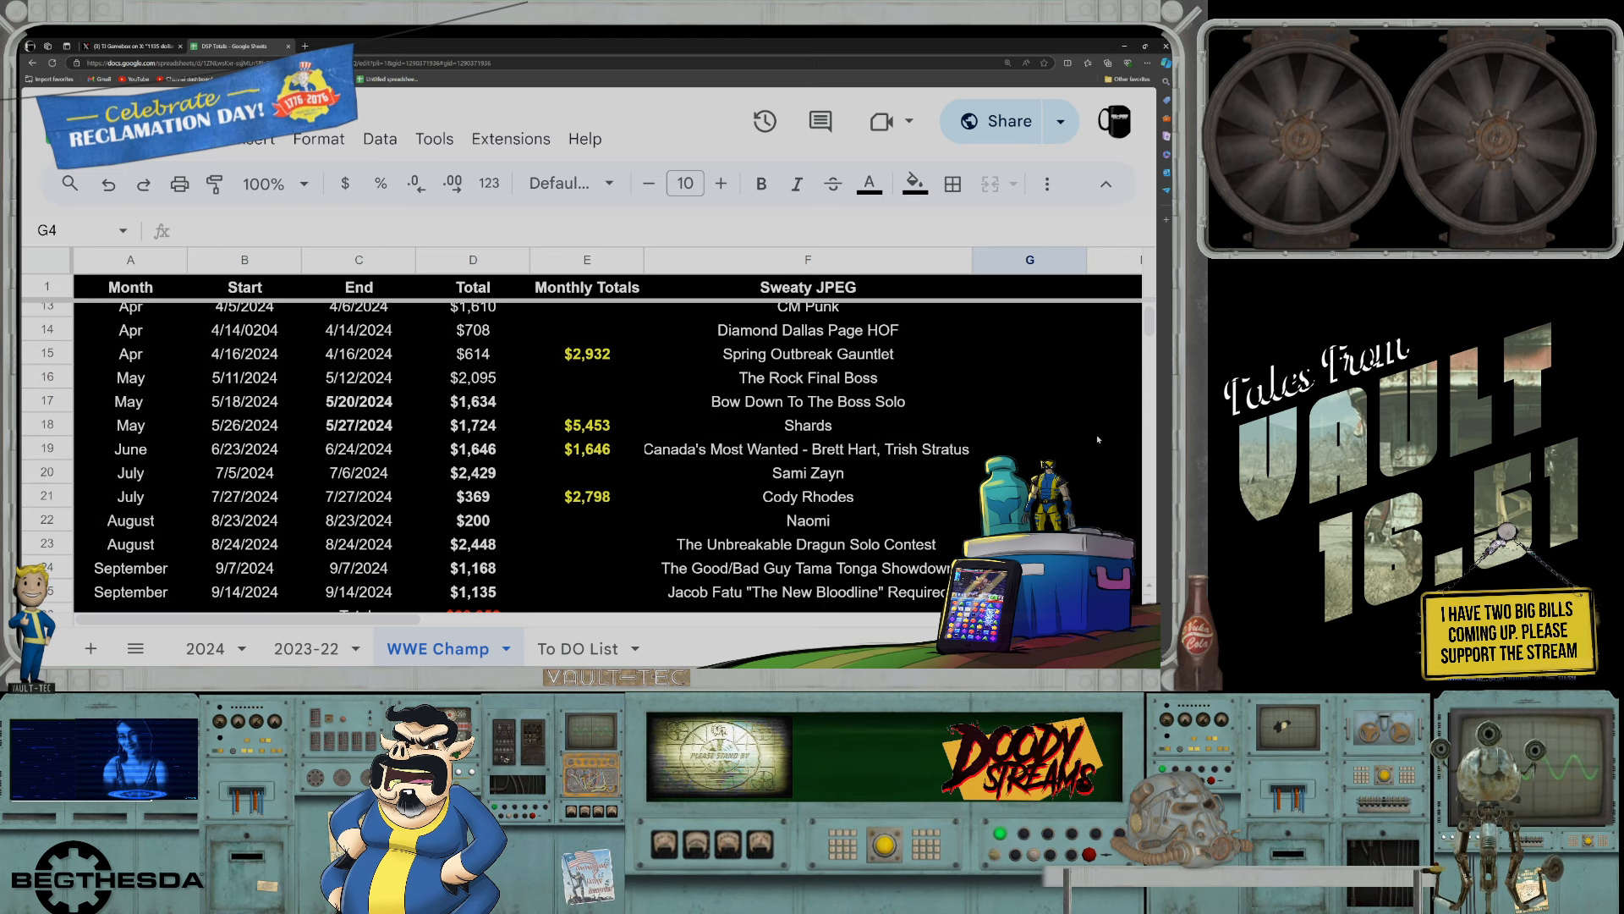
pyautogui.scroll(-3)
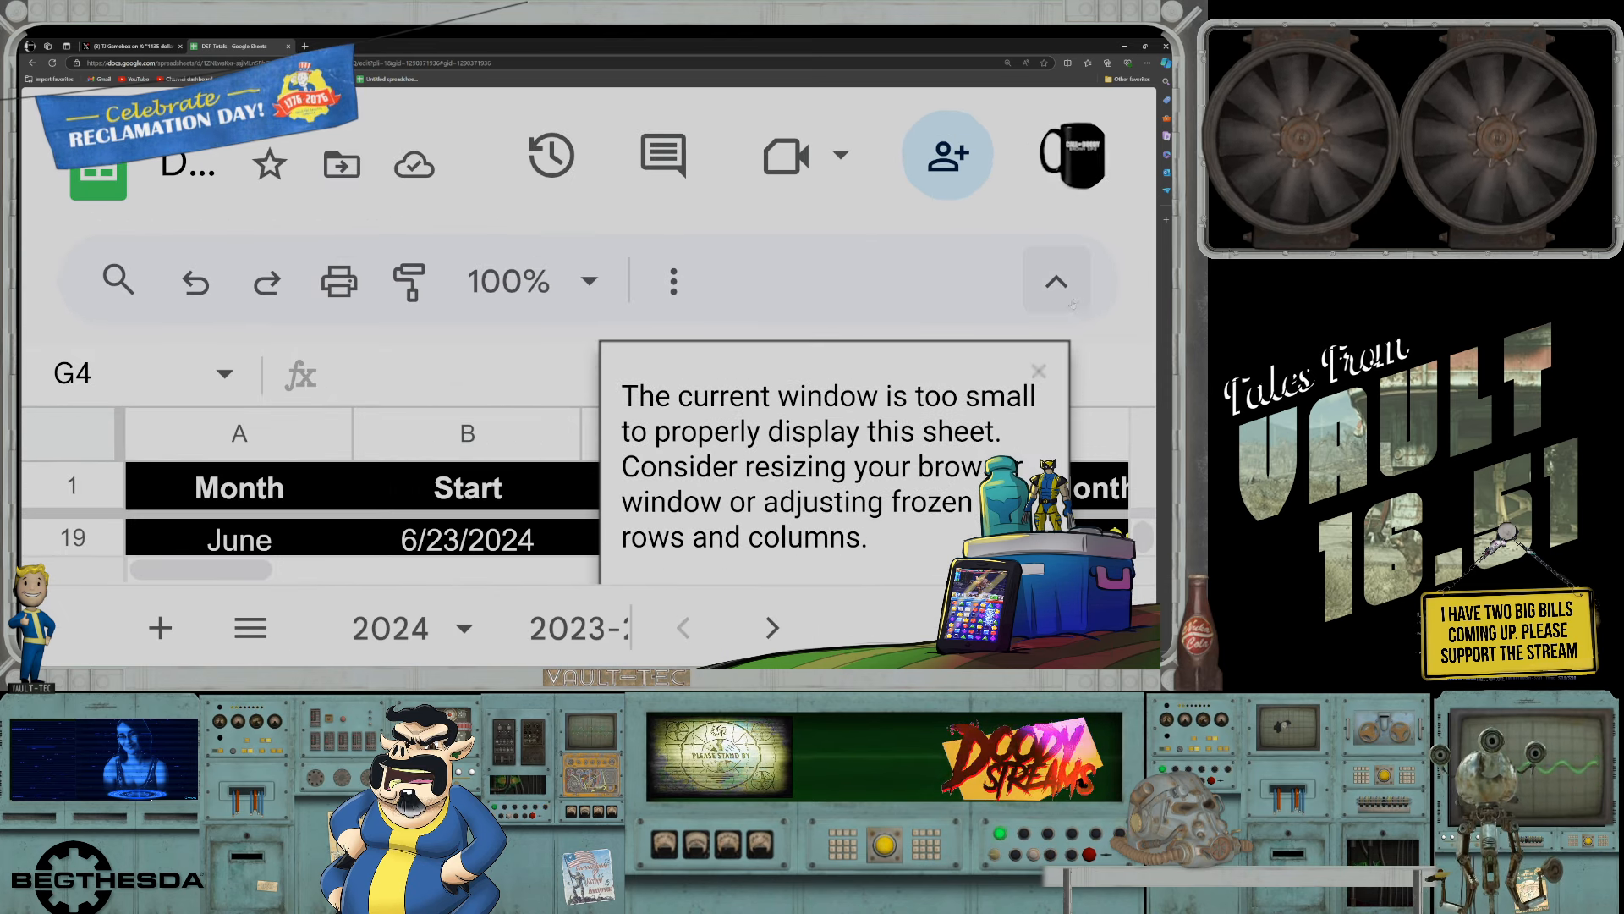
pyautogui.click(1039, 371)
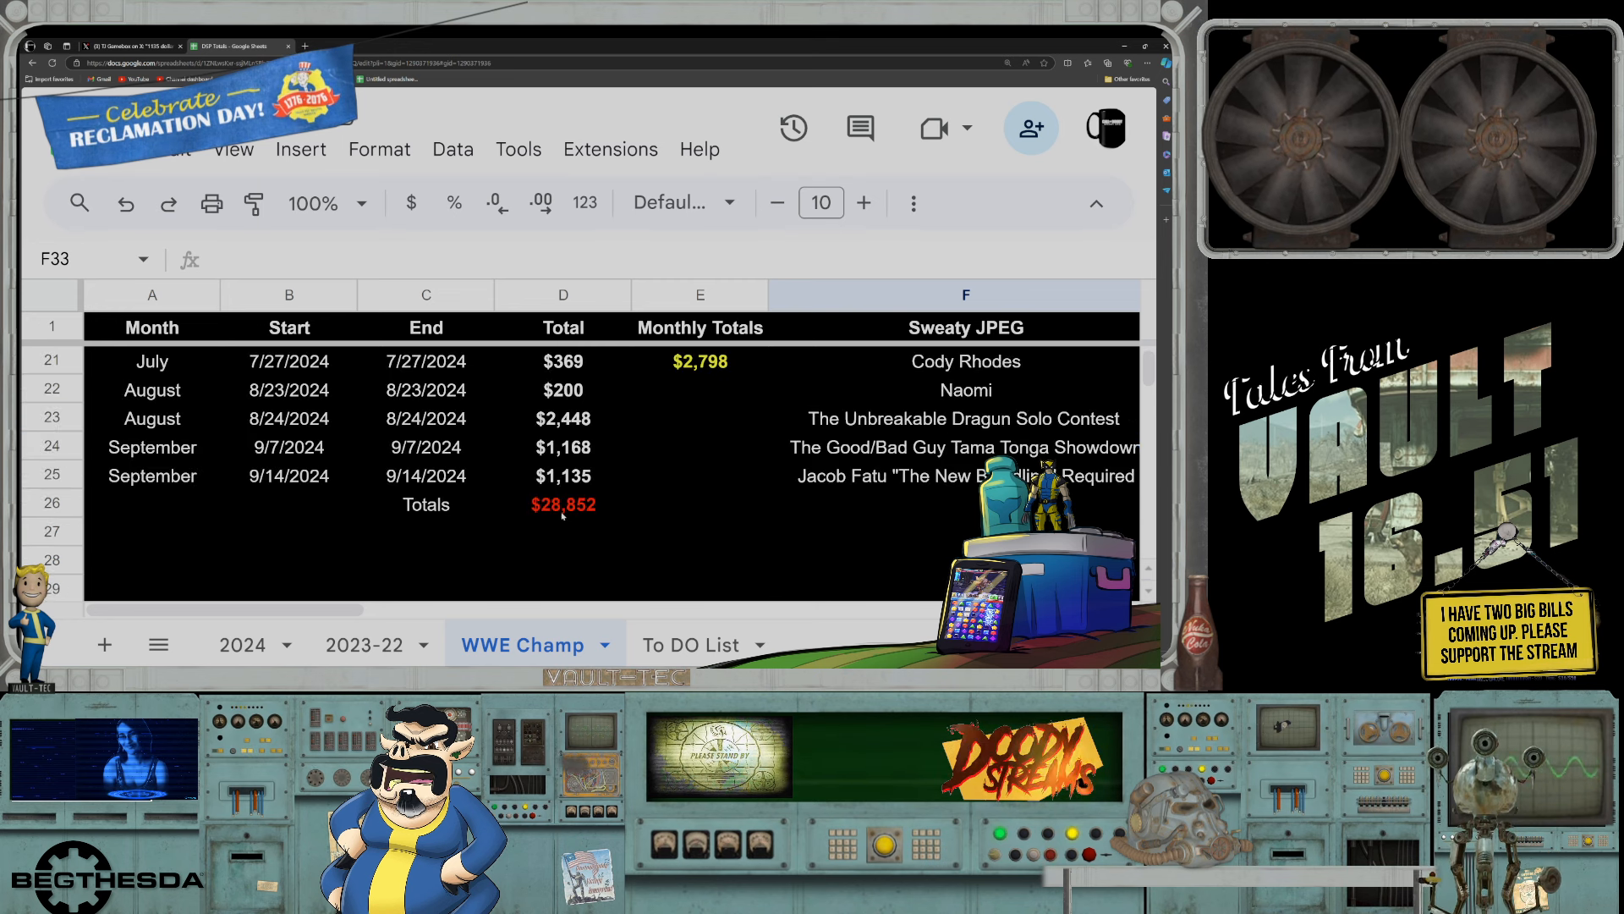
pyautogui.click(562, 504)
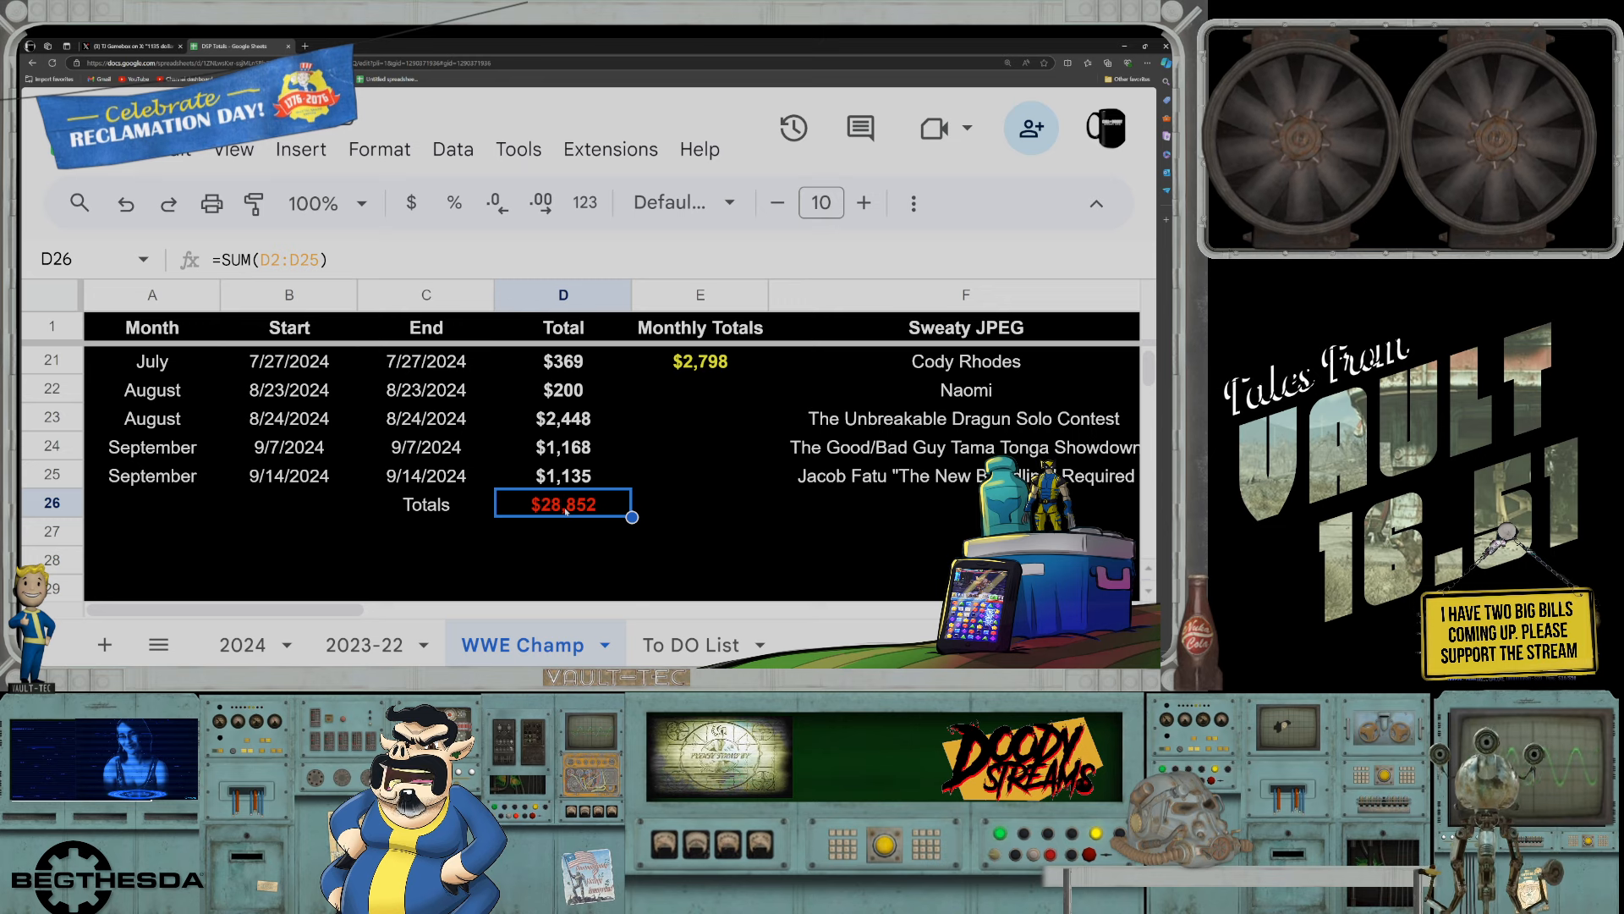
pyautogui.click(699, 418)
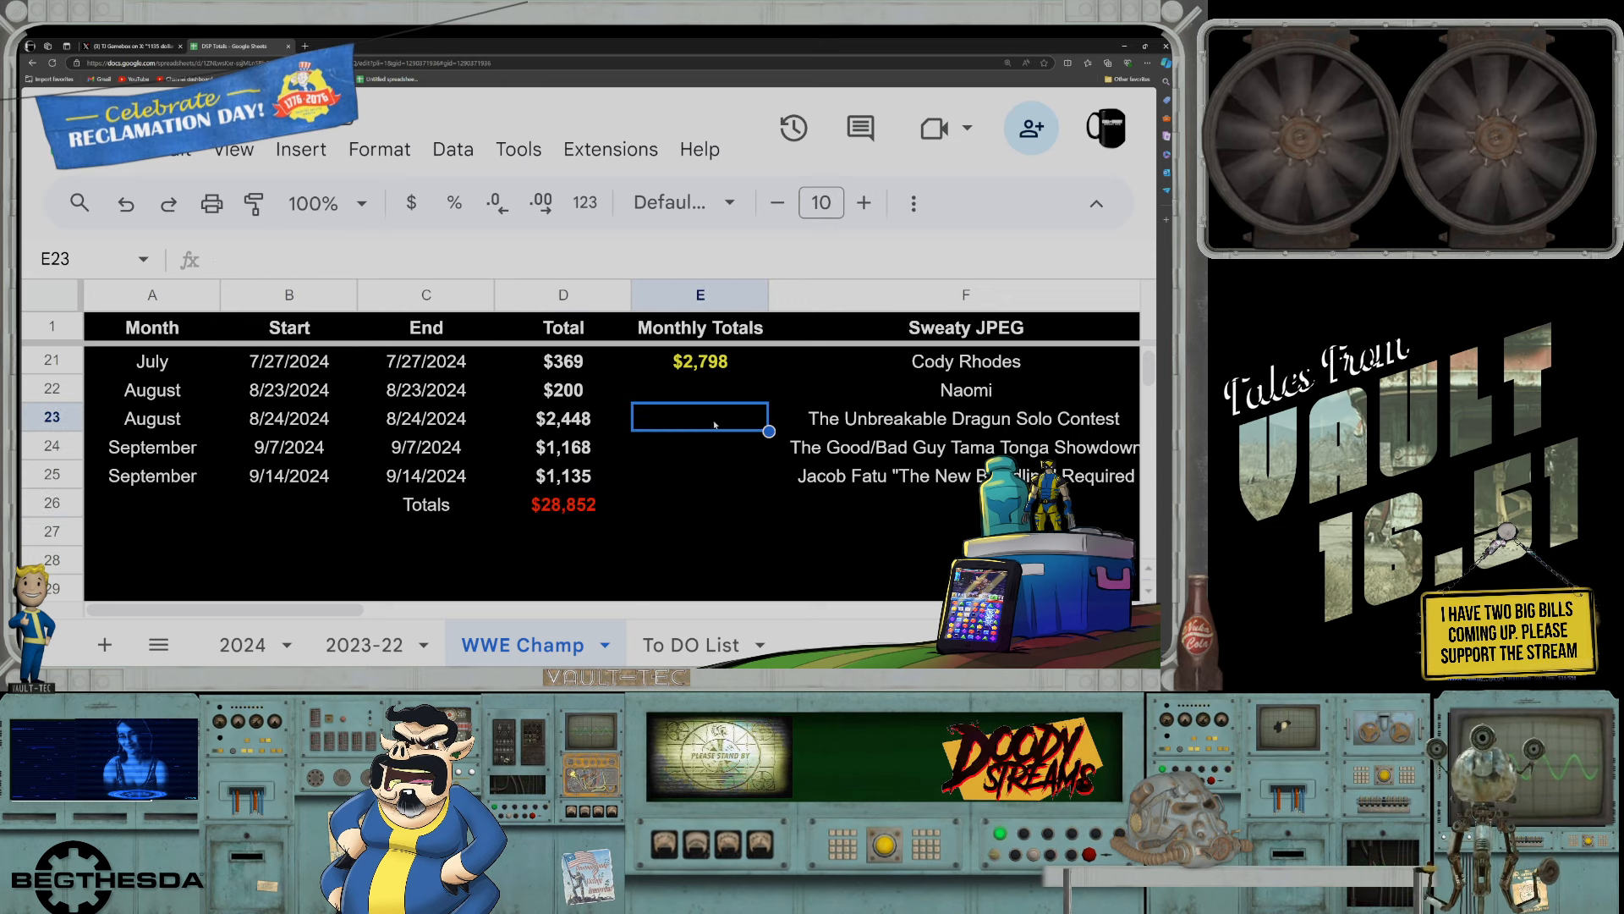
# Step: Enter =sum(D22:D23) in E23 so August's monthly total reads $2,648, then verify the formula
pyautogui.write('=sum(D22:D23')
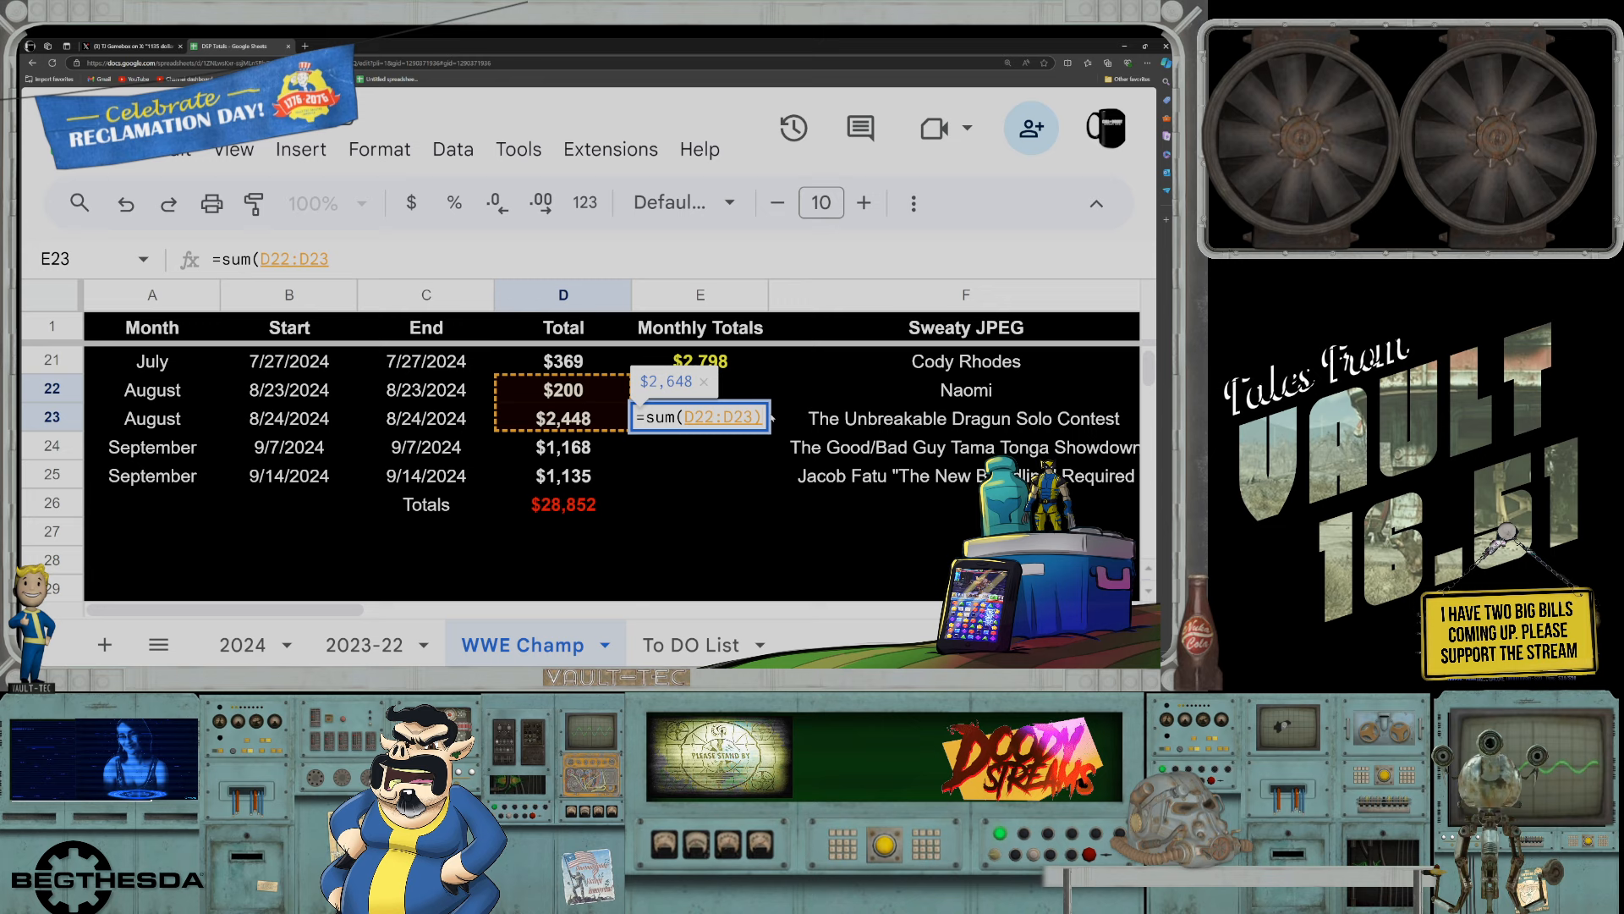
pyautogui.press('enter')
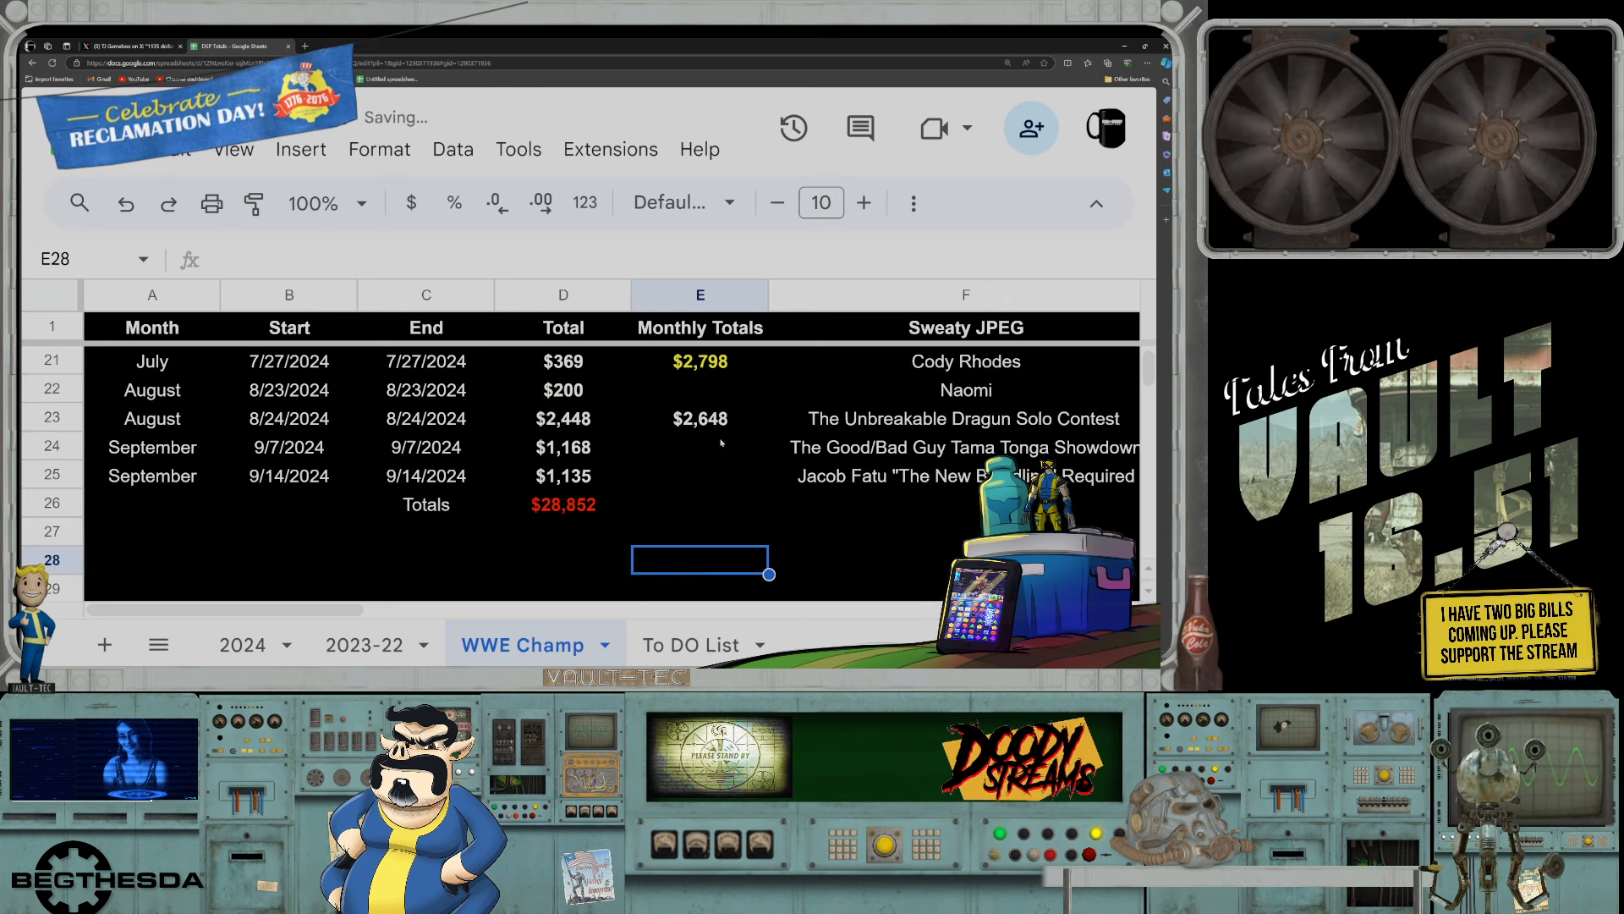
pyautogui.click(699, 418)
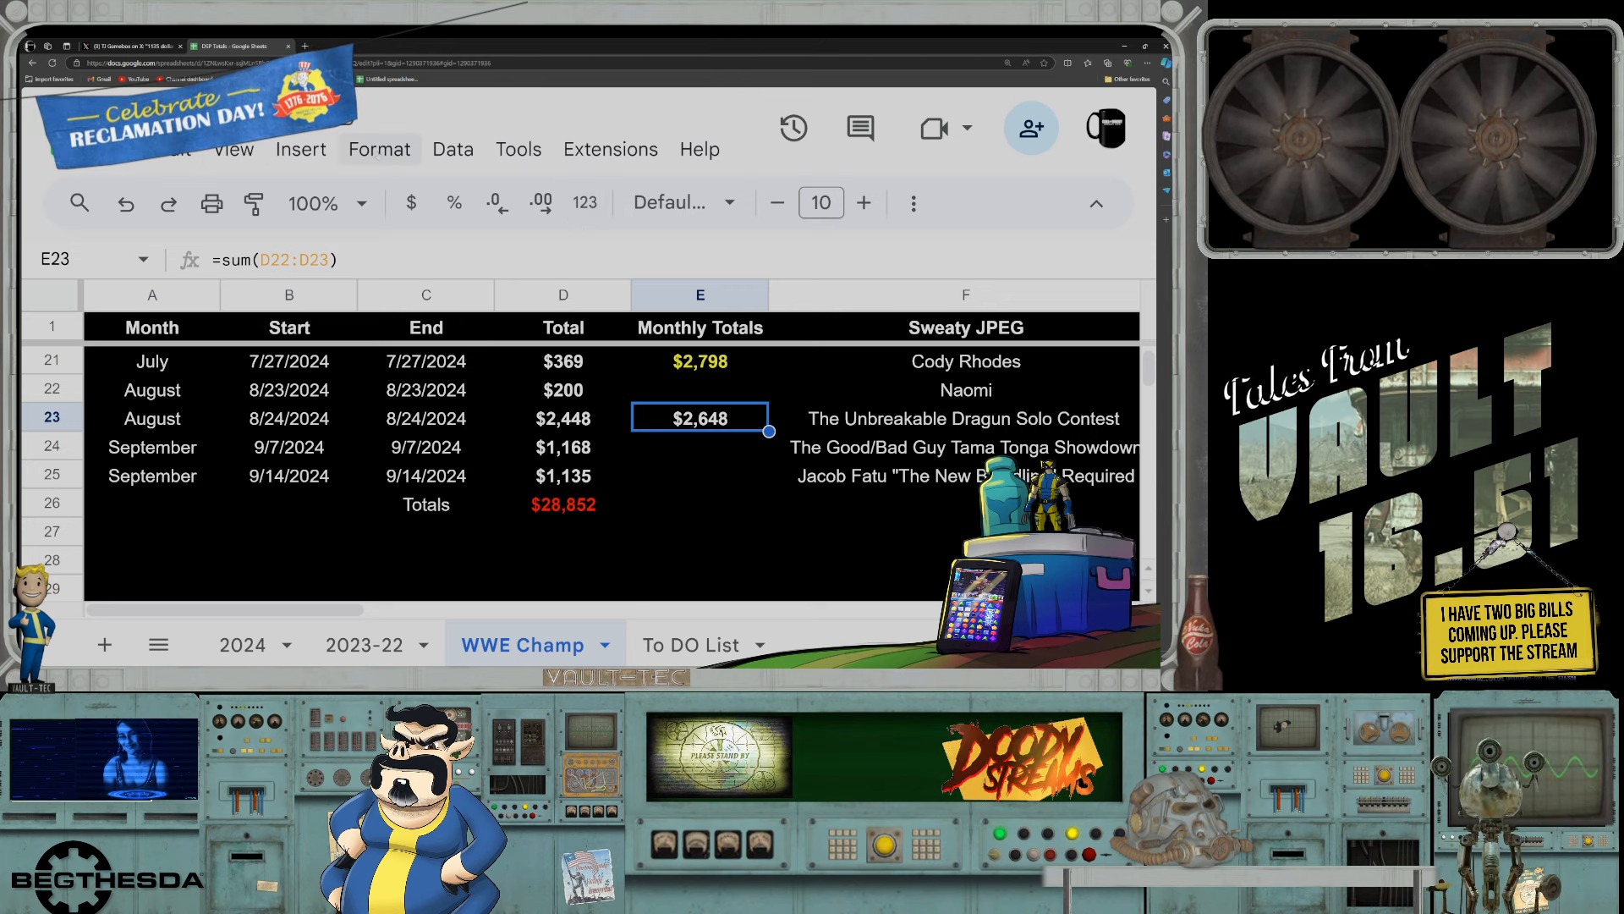
pyautogui.click(233, 149)
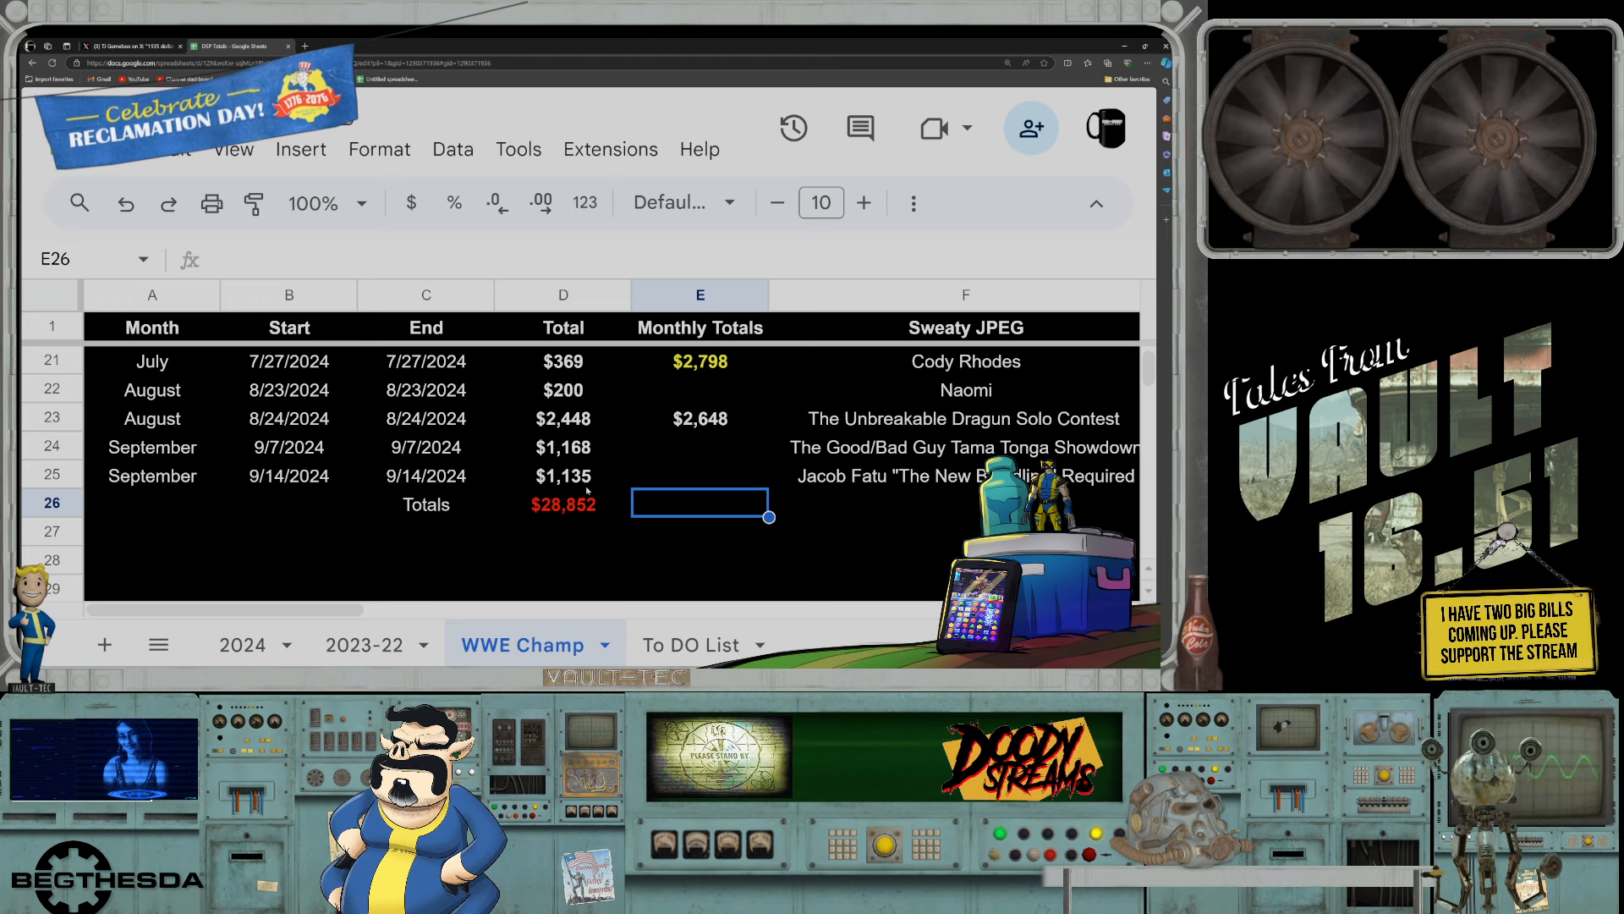
pyautogui.click(698, 476)
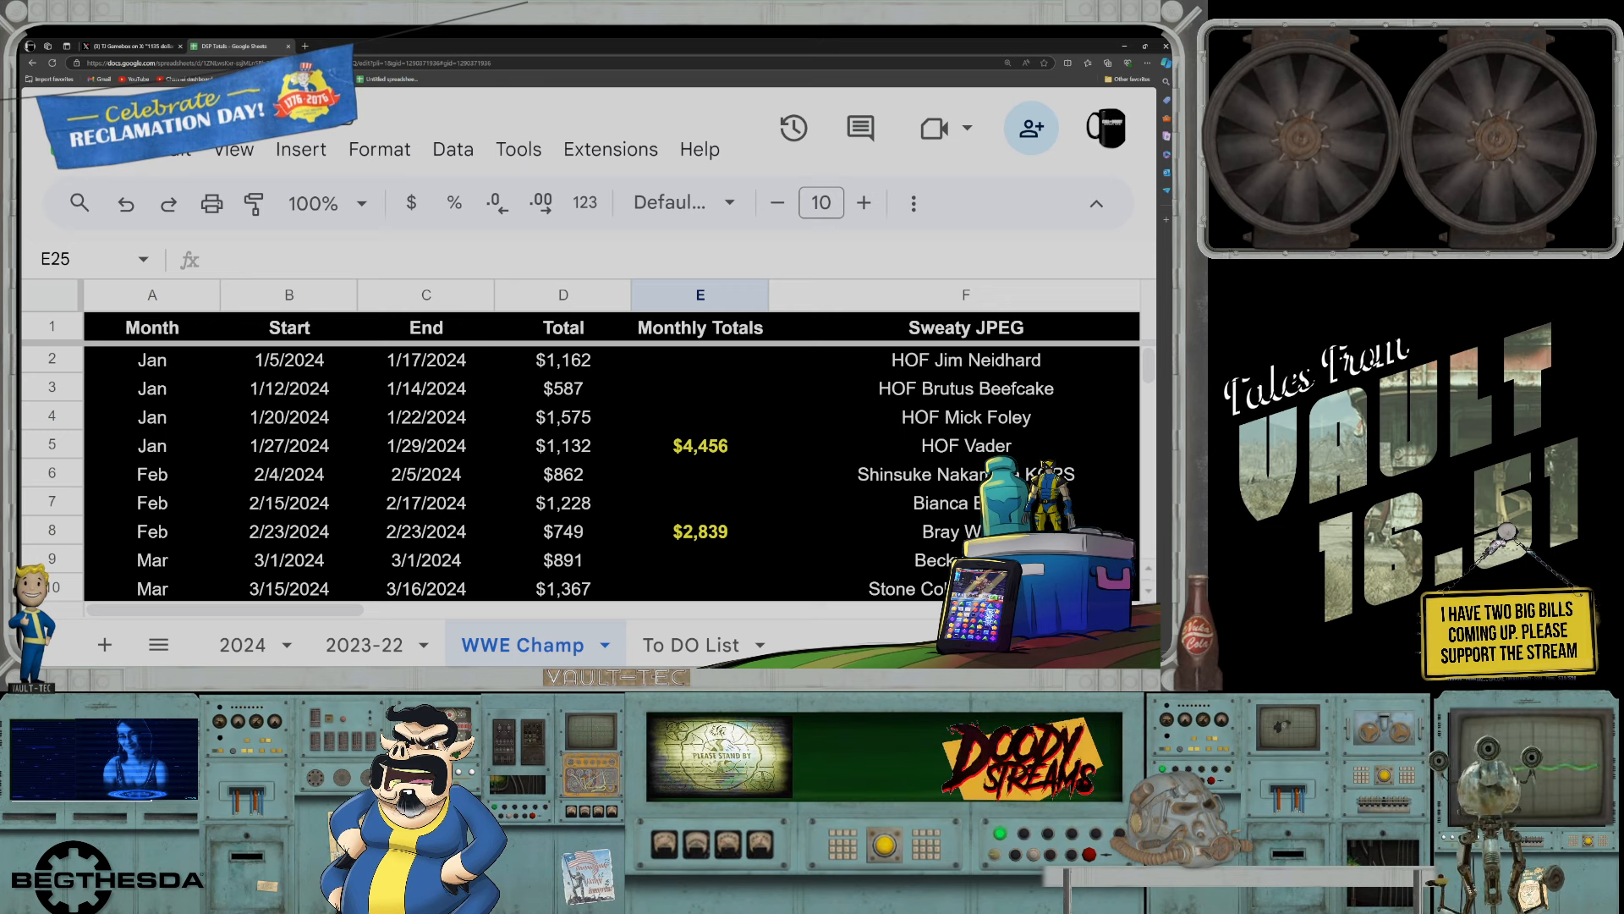
pyautogui.click(699, 445)
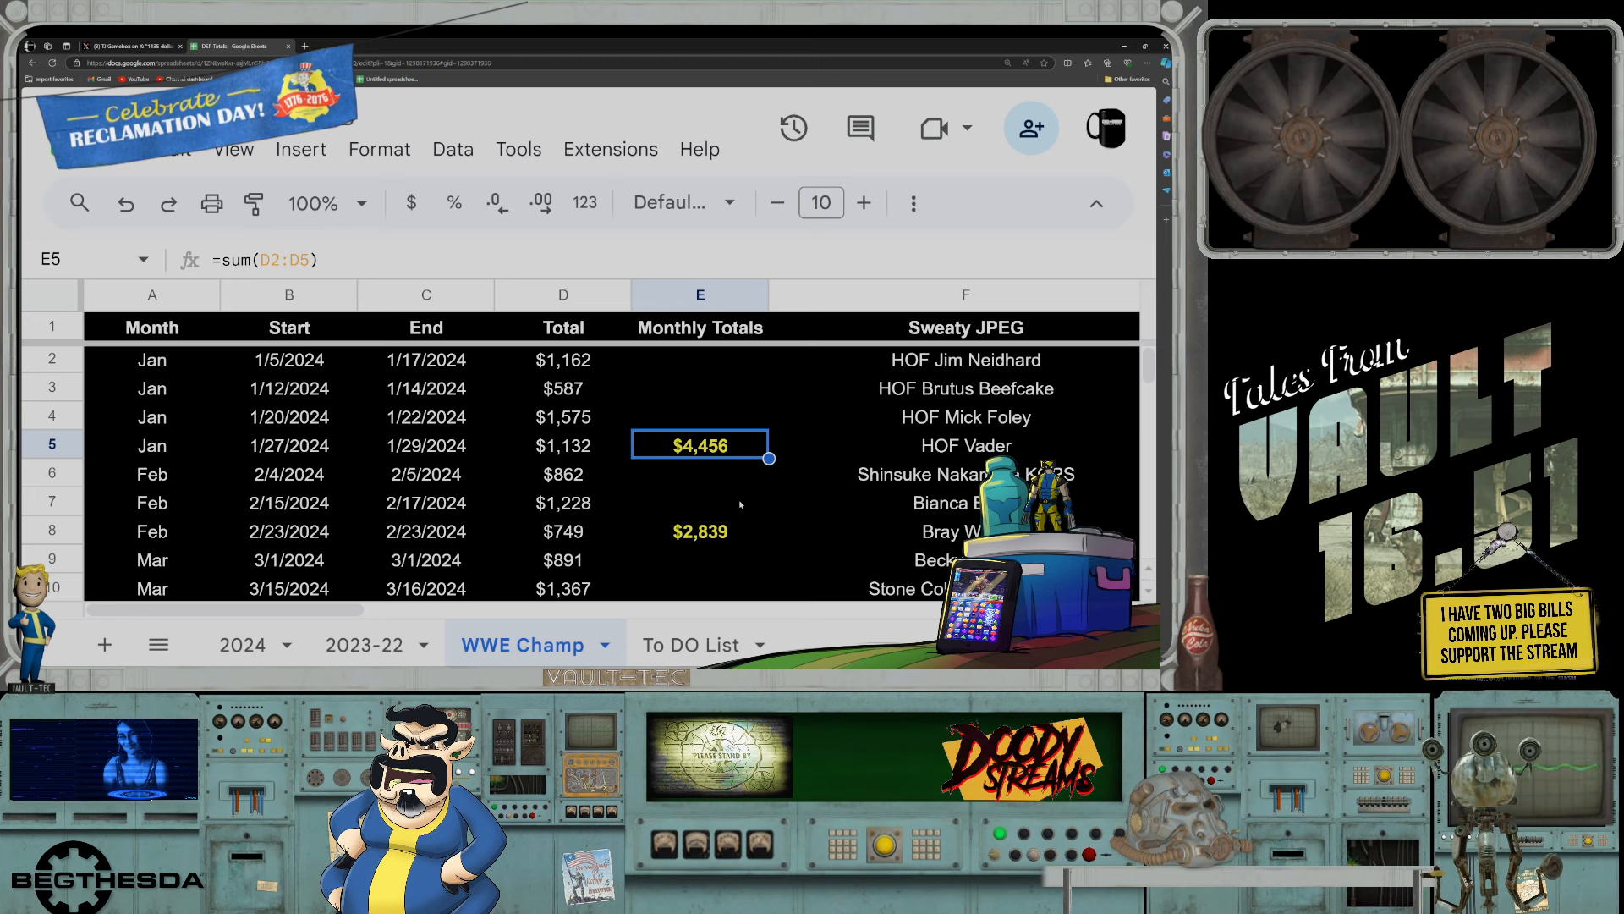
pyautogui.scroll(-3)
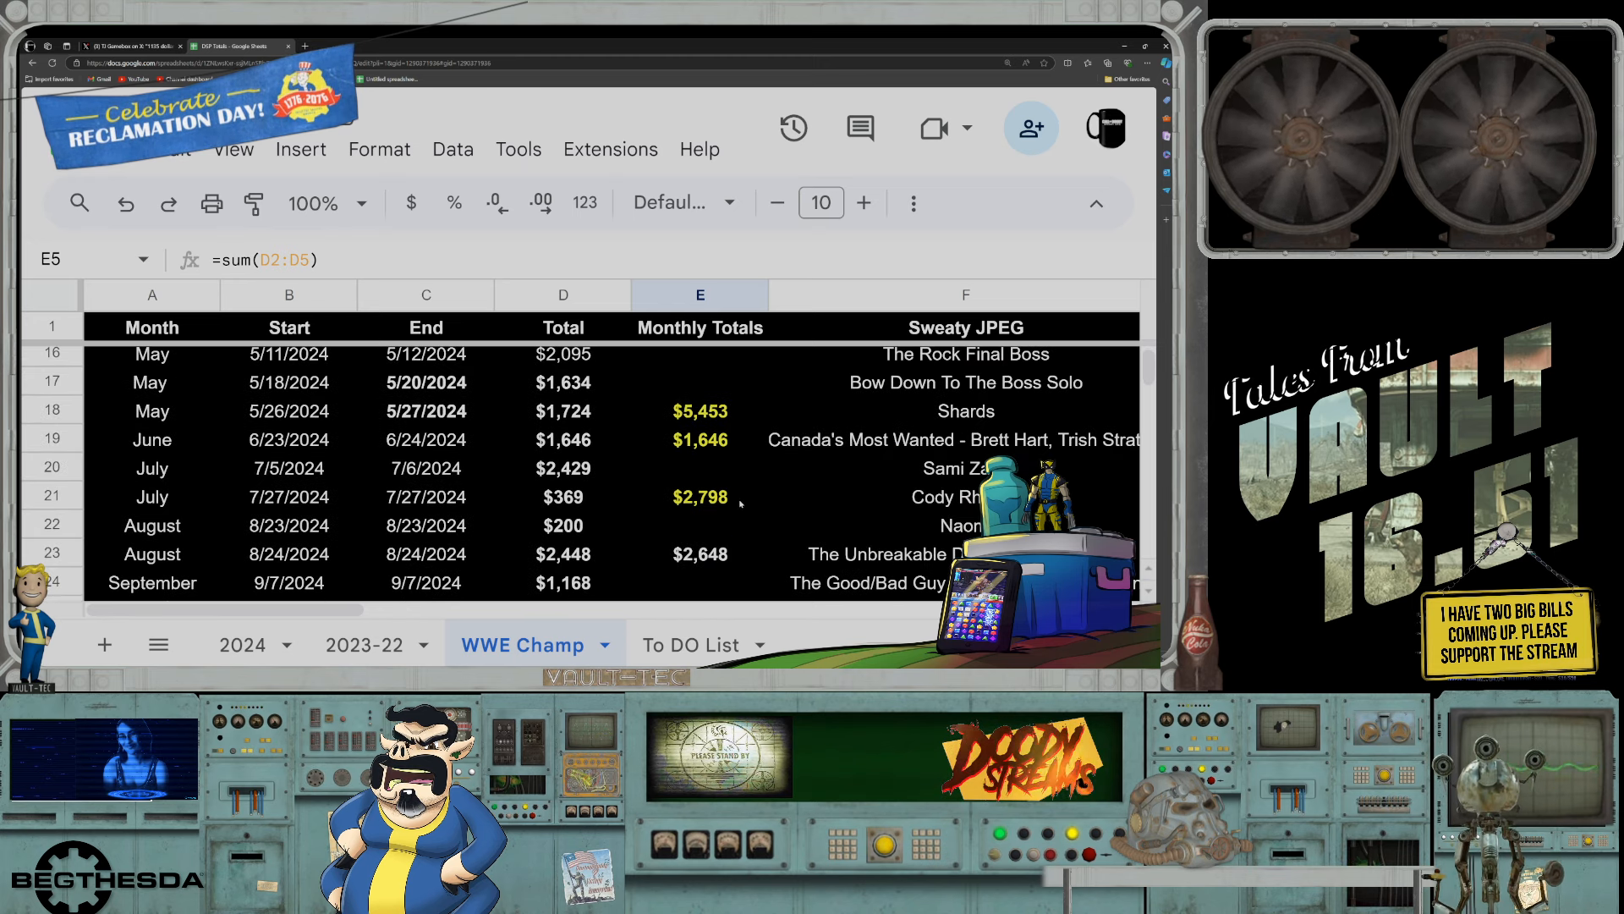